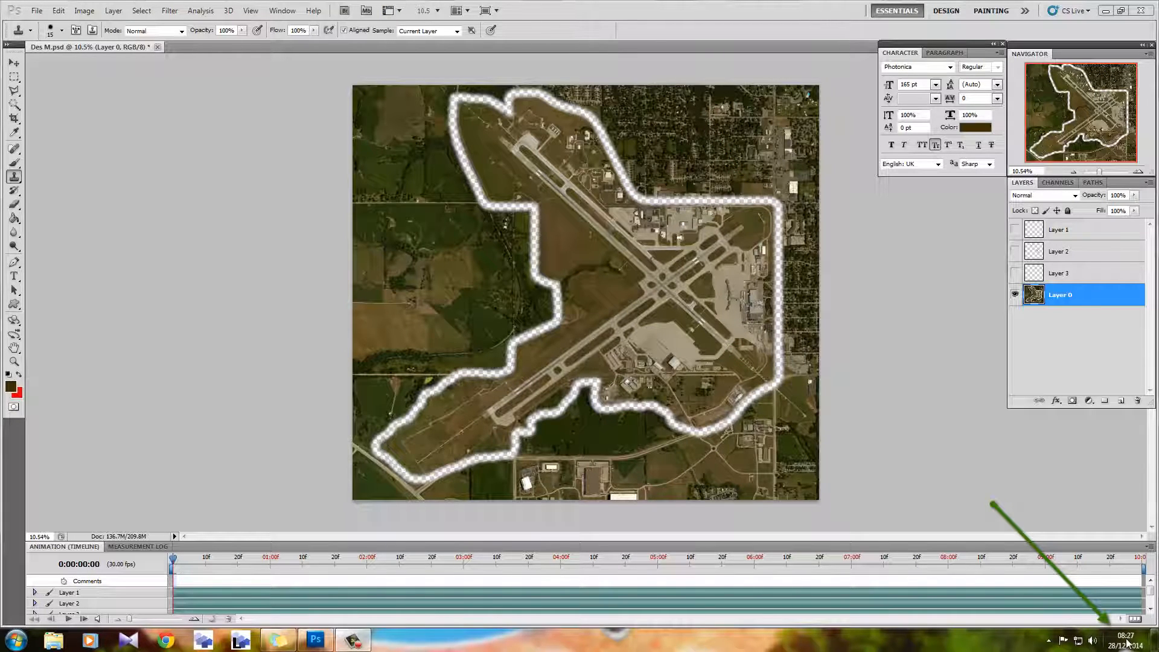
Step: Duplicate Layer 0 under its default name and select the new Layer 0 copy
type("HI")
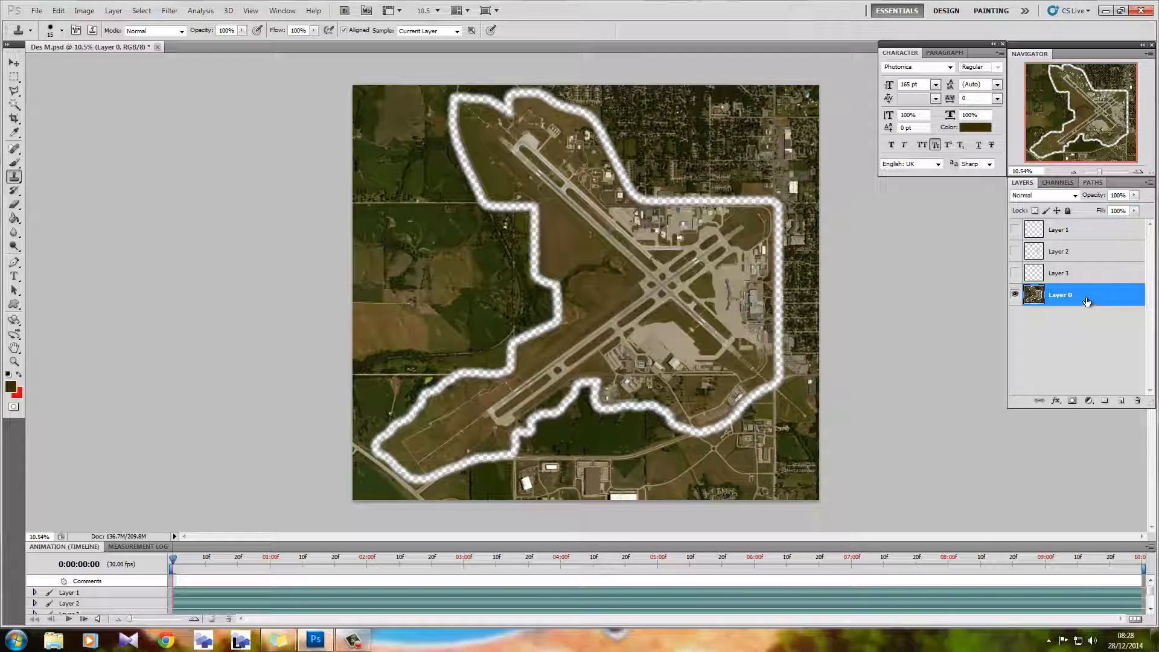
right_click(1080, 294)
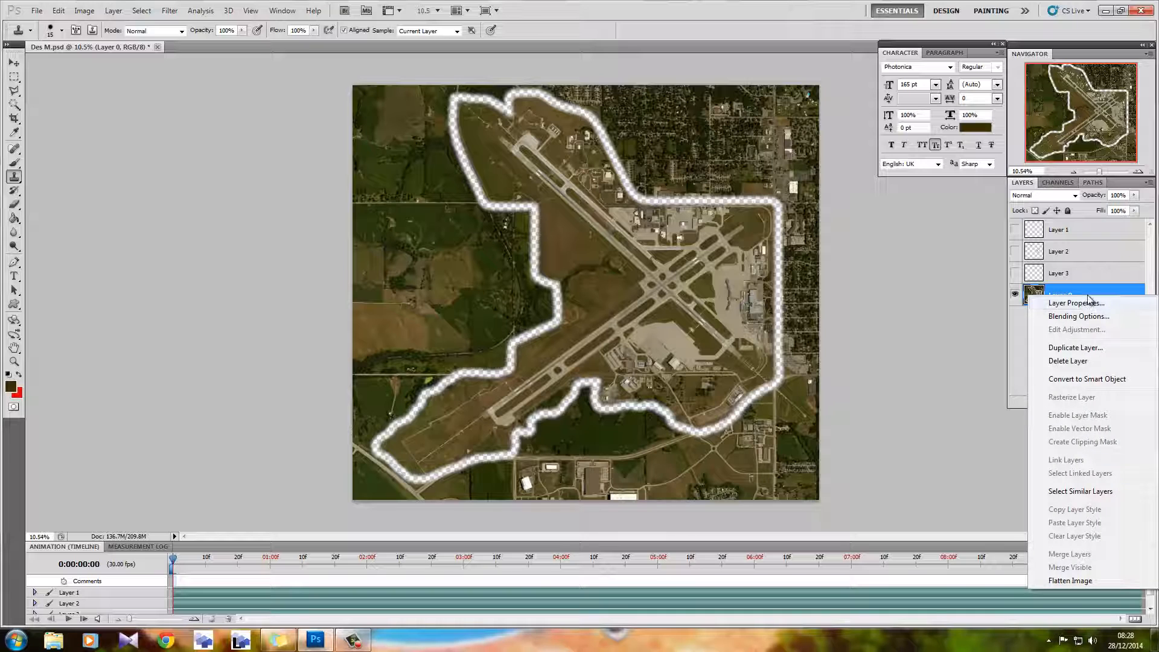
left_click(1074, 347)
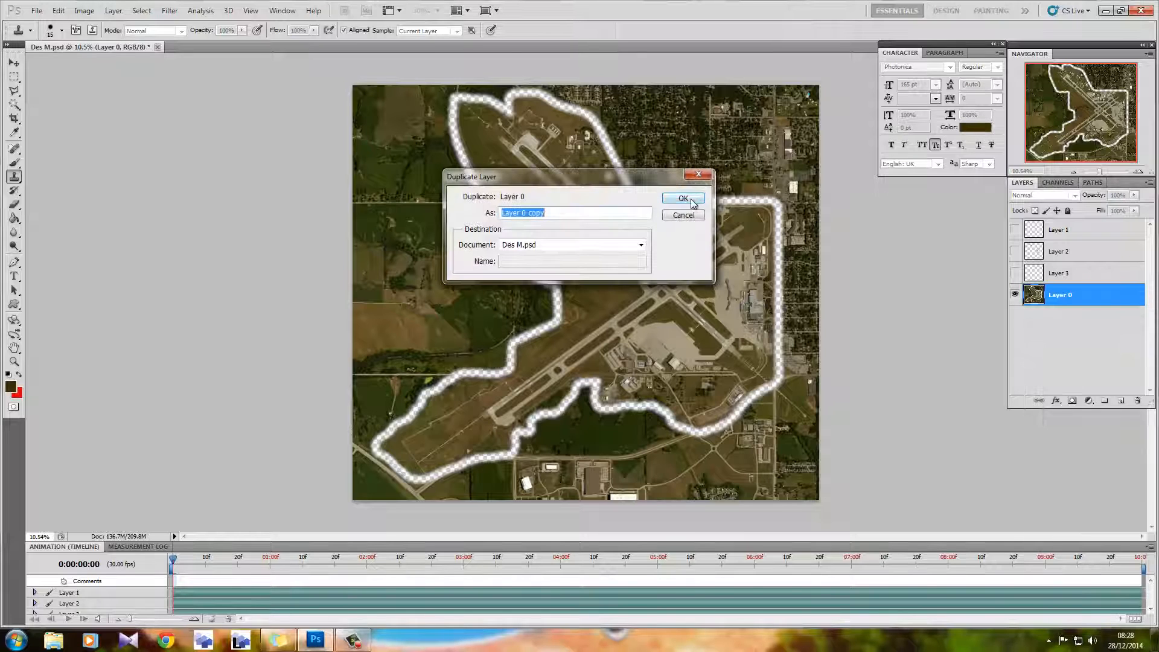
left_click(681, 198)
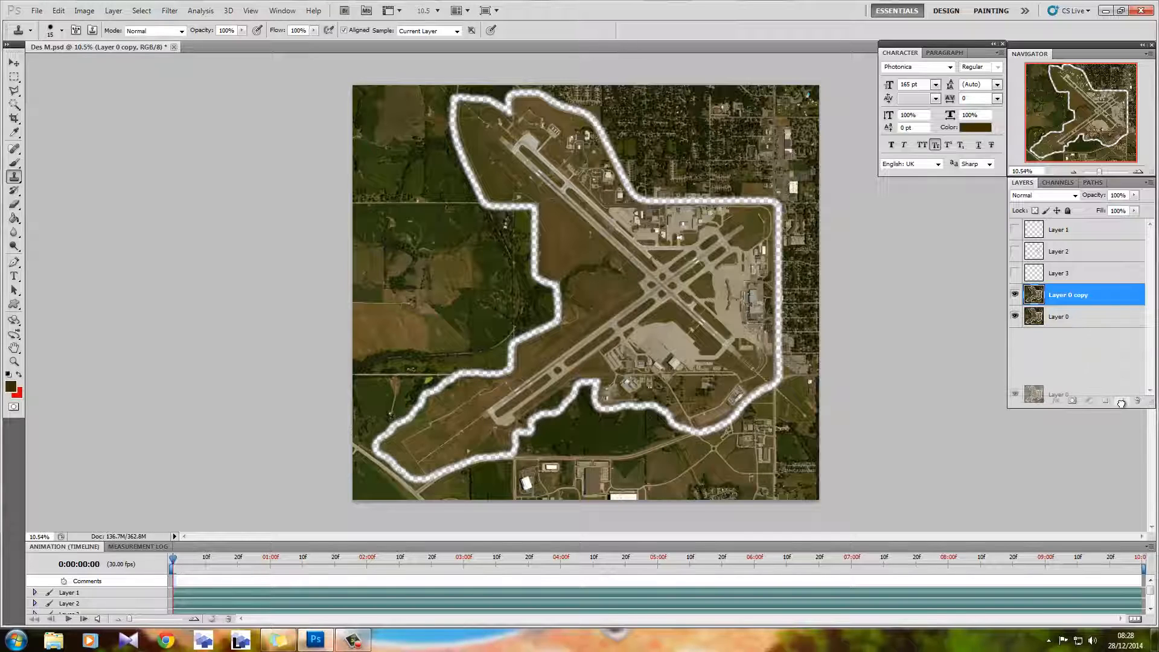
left_click(1058, 317)
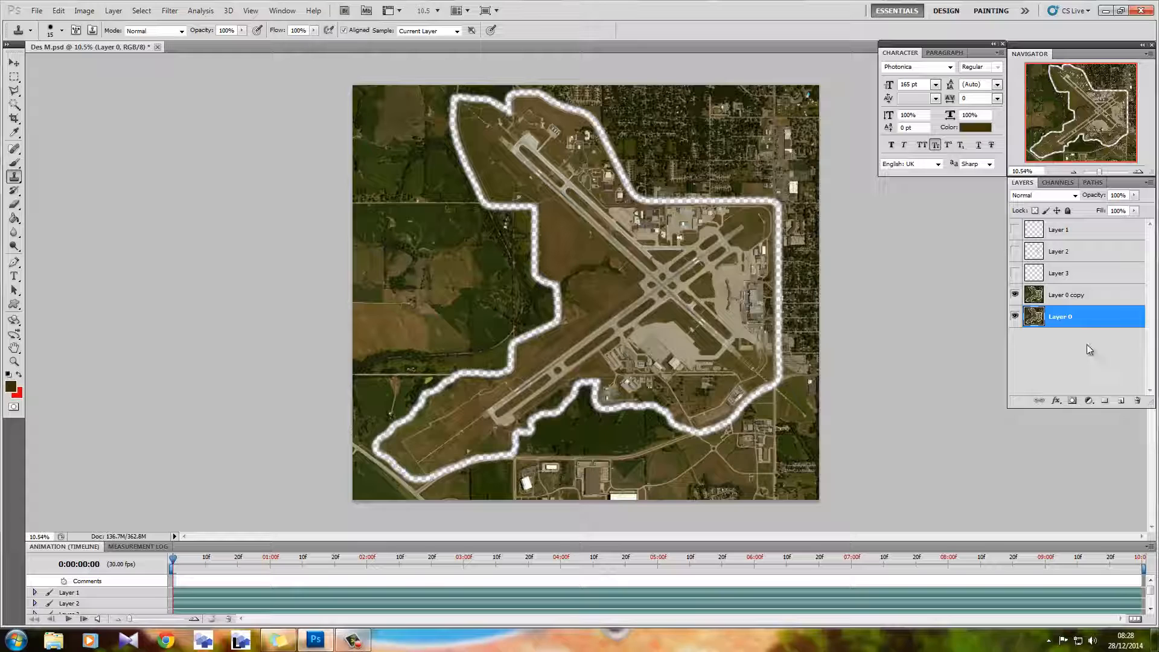
left_click(1067, 294)
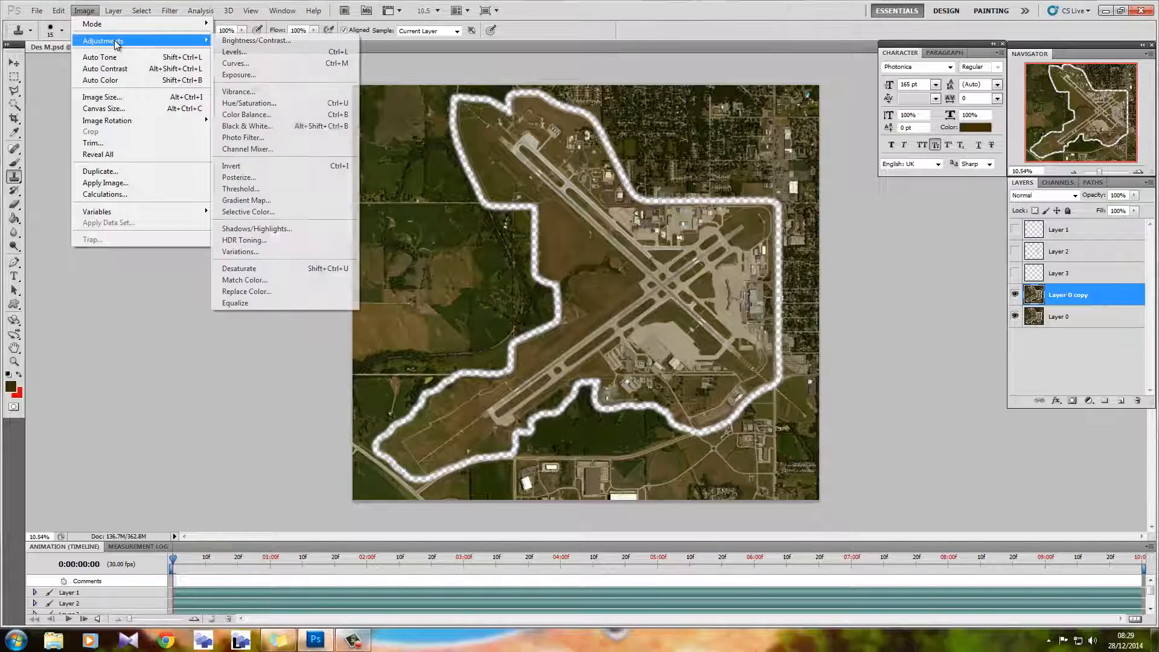
mouse_move(271, 191)
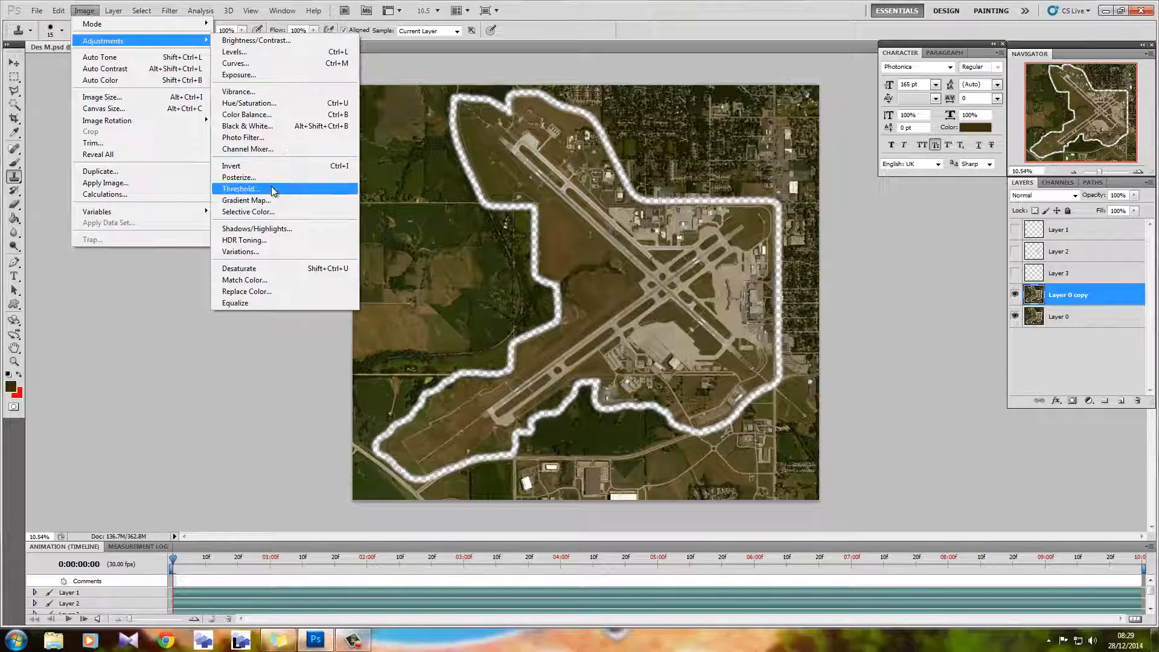
Step: Apply a Threshold adjustment with level 84 to Layer 0 copy
left_click(240, 189)
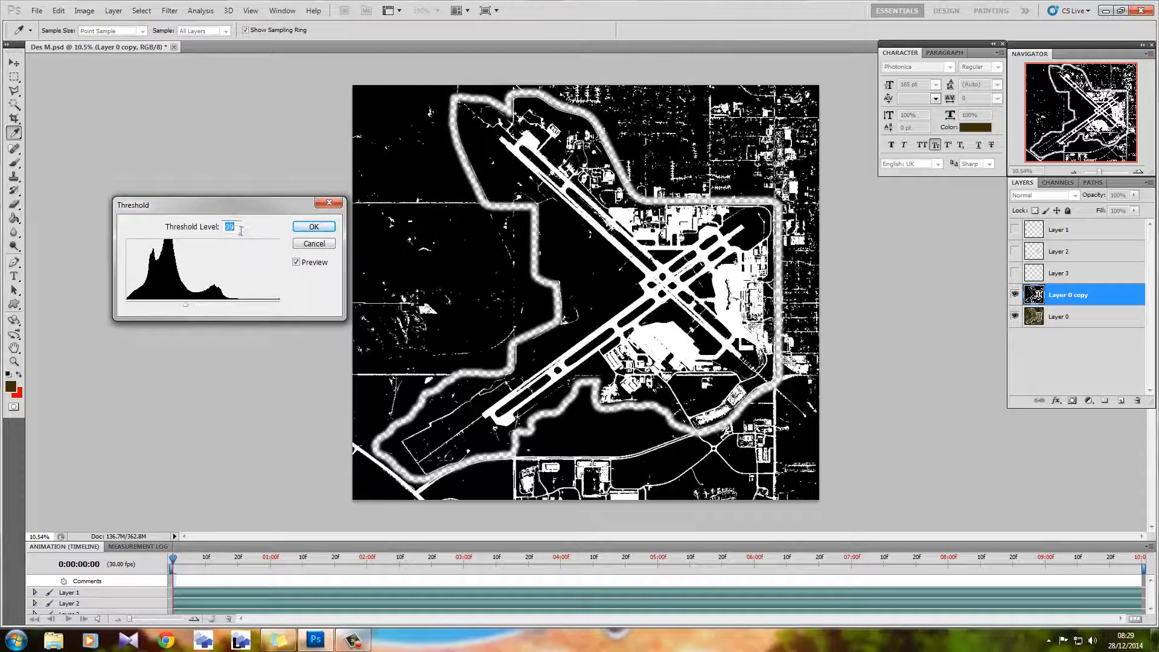
type("84")
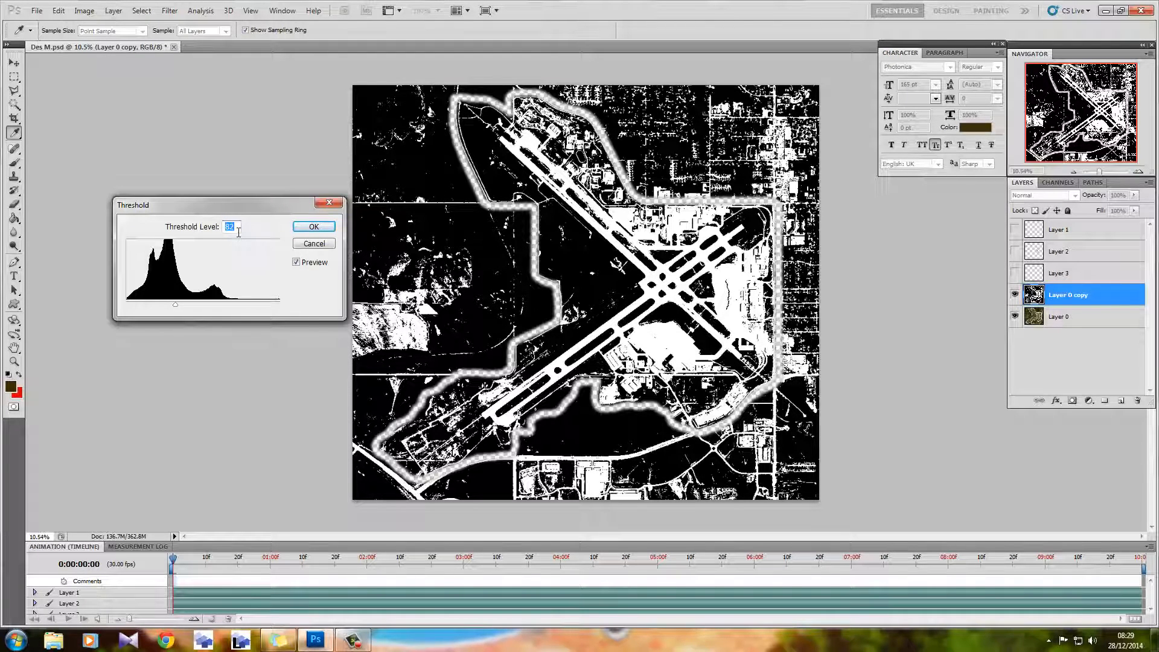
left_click(313, 226)
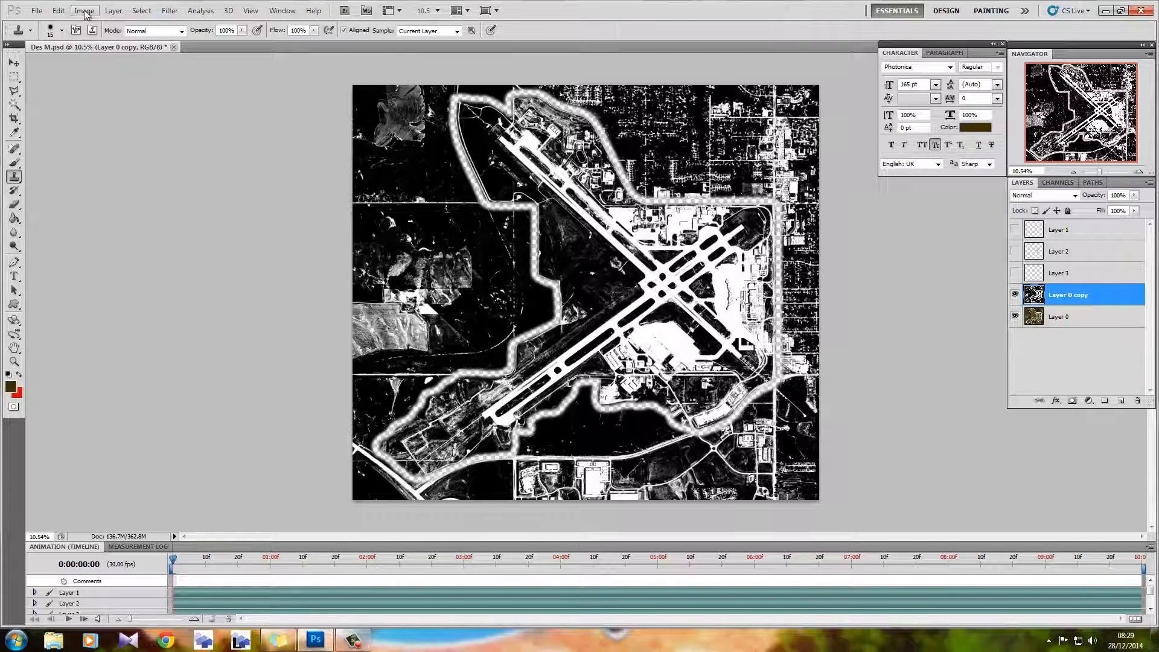
Step: Invert the black-and-white Layer 0 copy from the Image menu
left_click(85, 10)
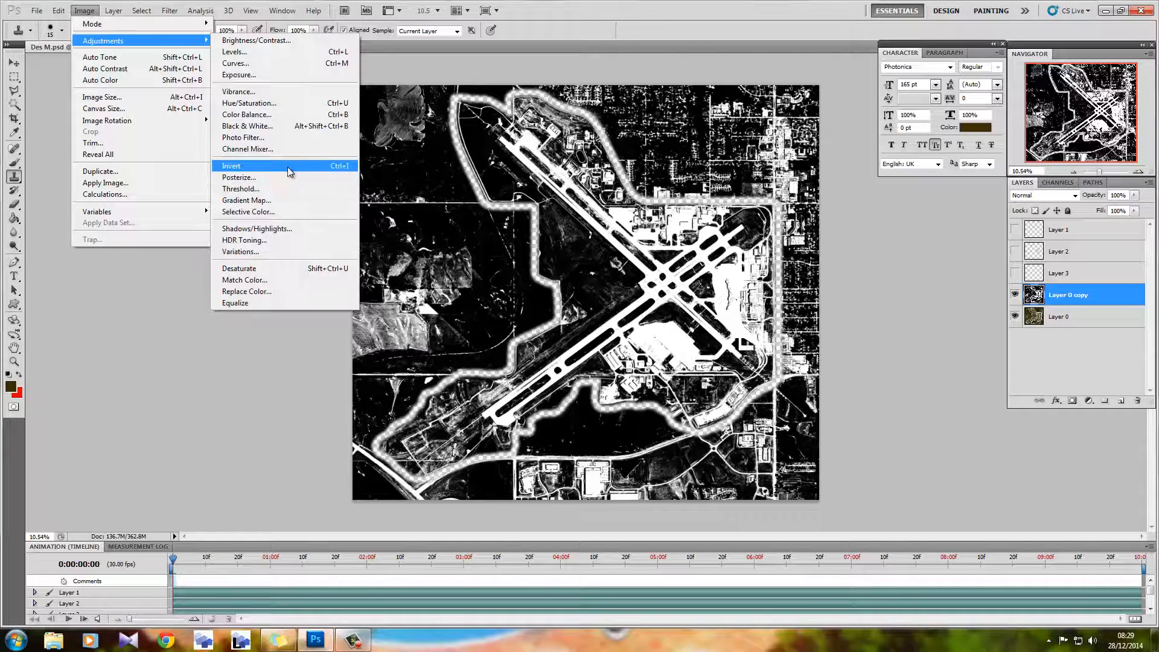
left_click(232, 166)
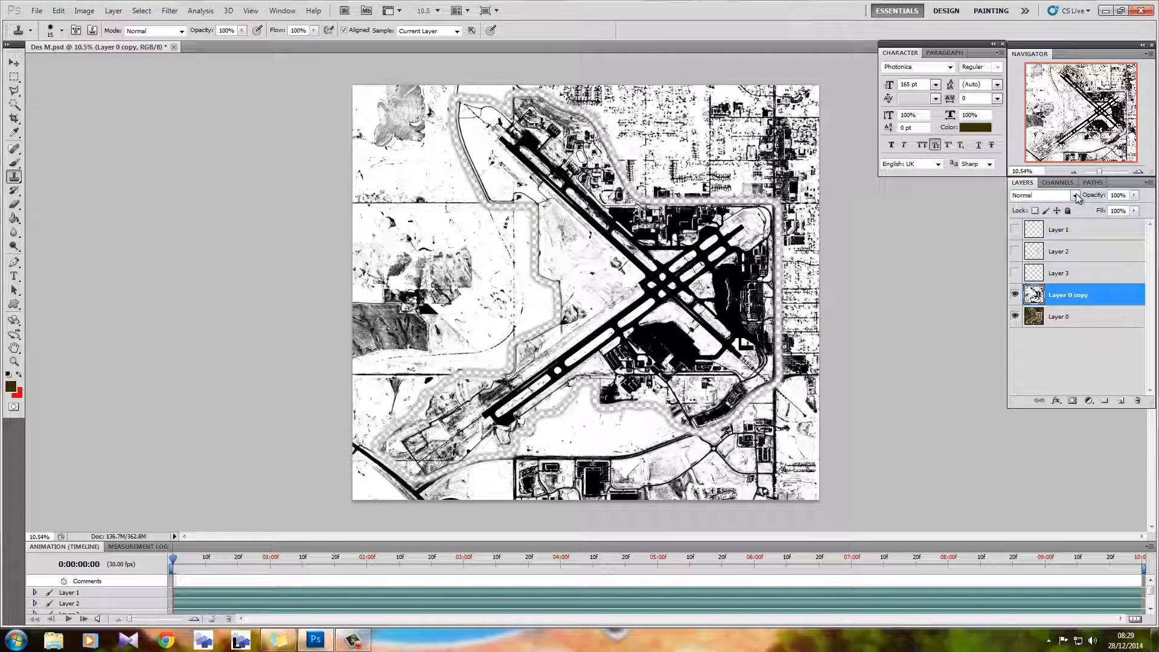
Step: Set the Layer 0 copy blend mode to Lighter Color
left_click(1043, 195)
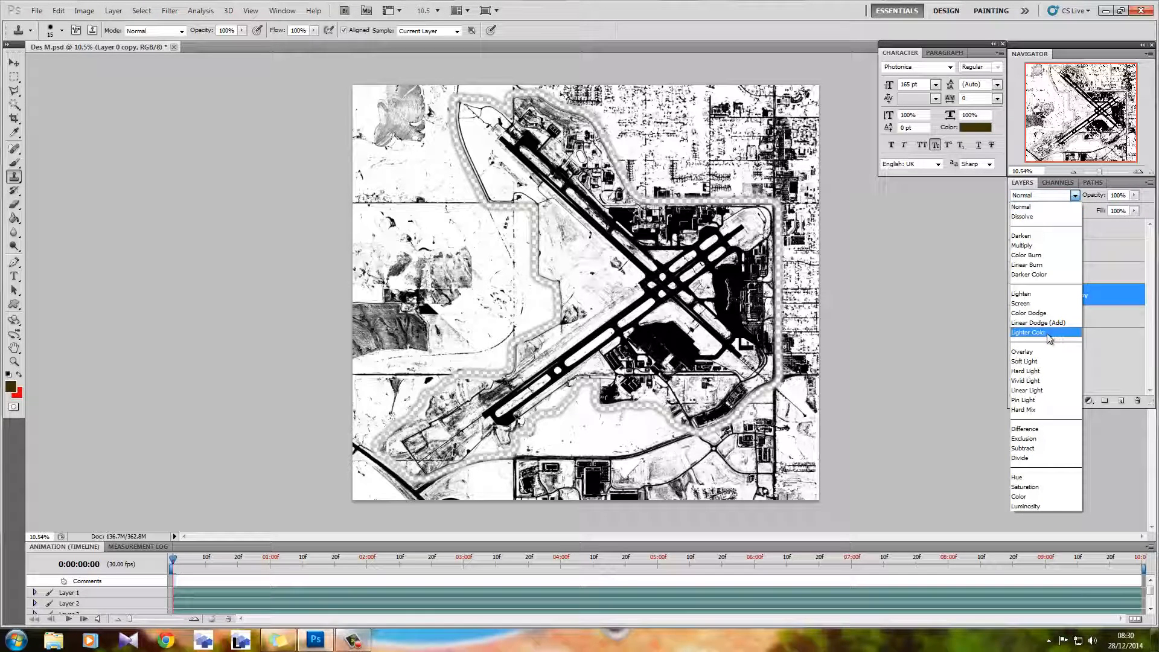
left_click(1028, 332)
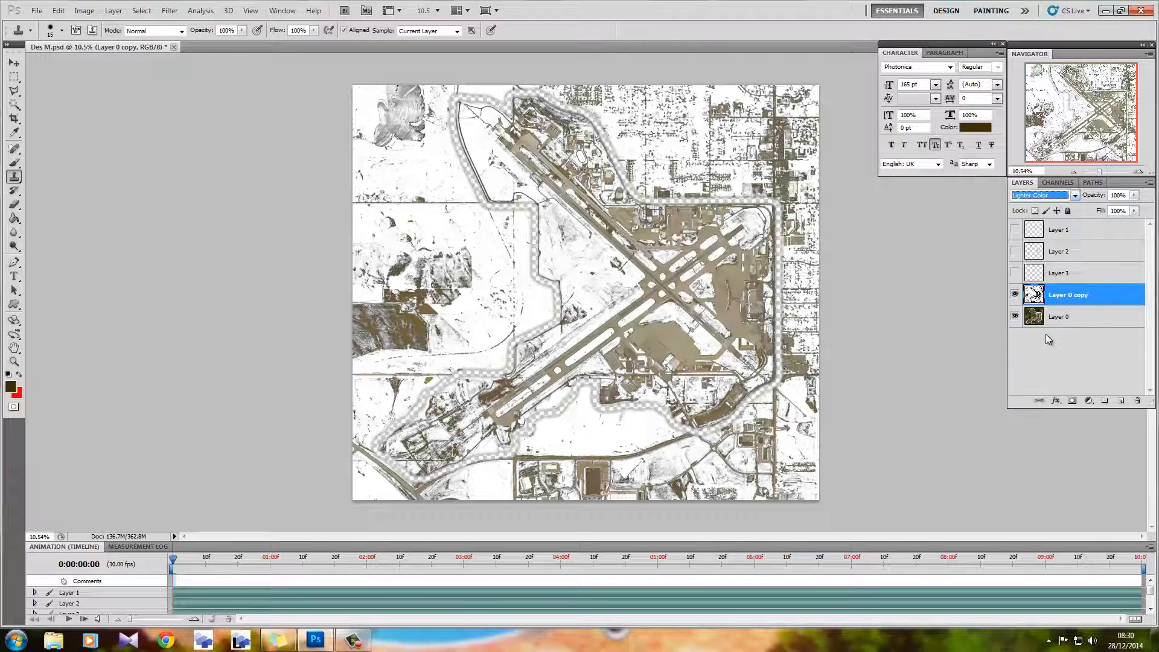